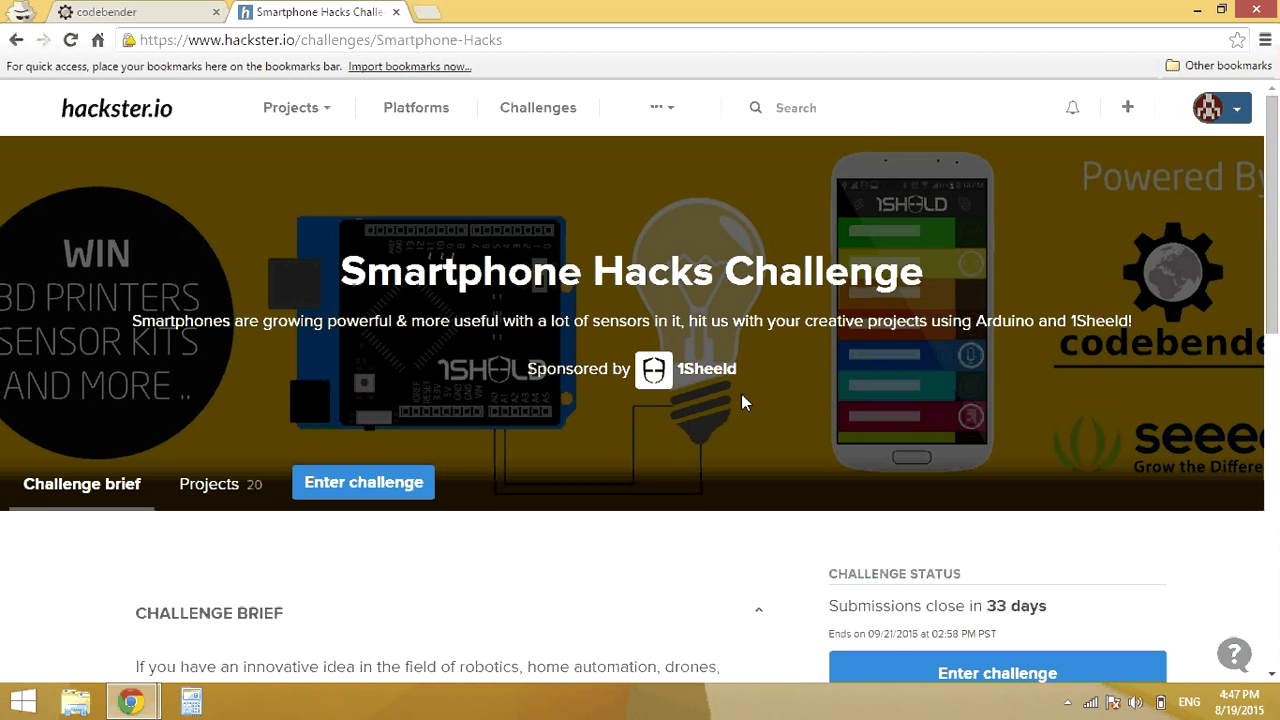
Step: Switch from the Hackster.io challenge page to the Codebender sketches dashboard
click(120, 14)
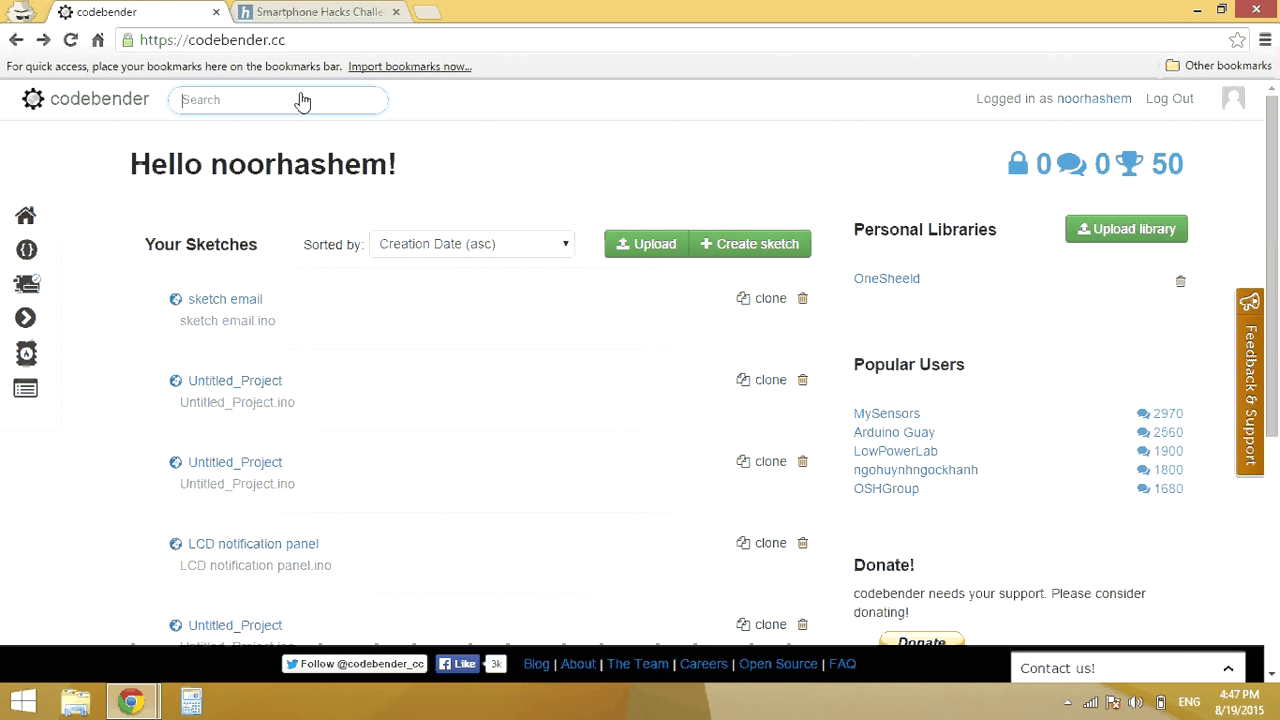
Step: Search Codebender for '1sheeld' and open the 1Sheeld mic Example sketch by fawezi
text(1sh)
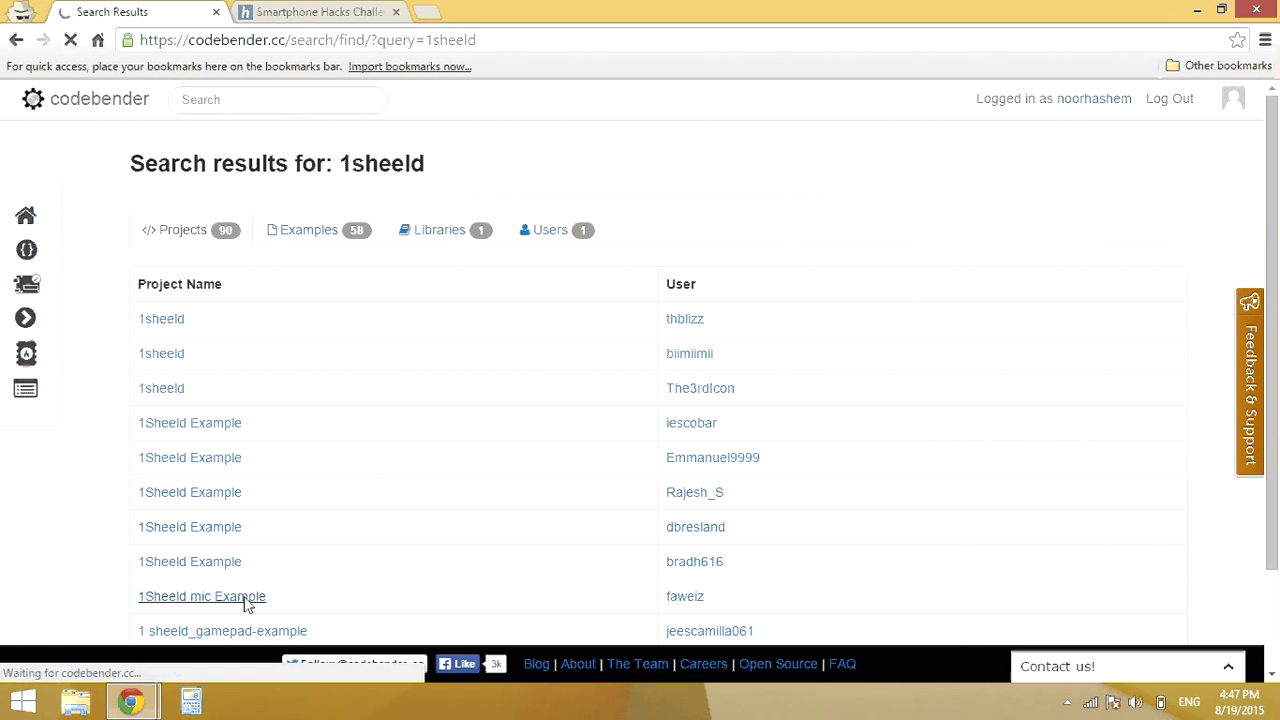
click(200, 596)
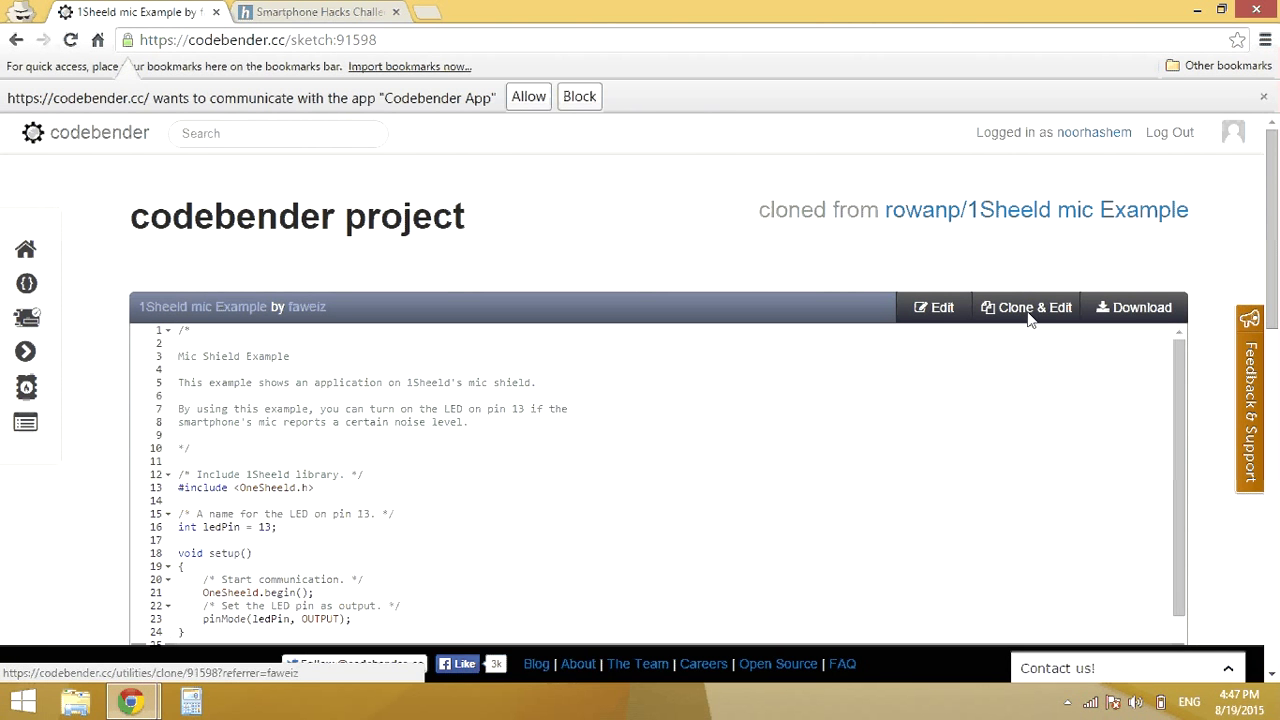
Step: Clone & Edit the 1Sheeld mic Example, choosing Clone Sketch without its personal libraries
click(1026, 308)
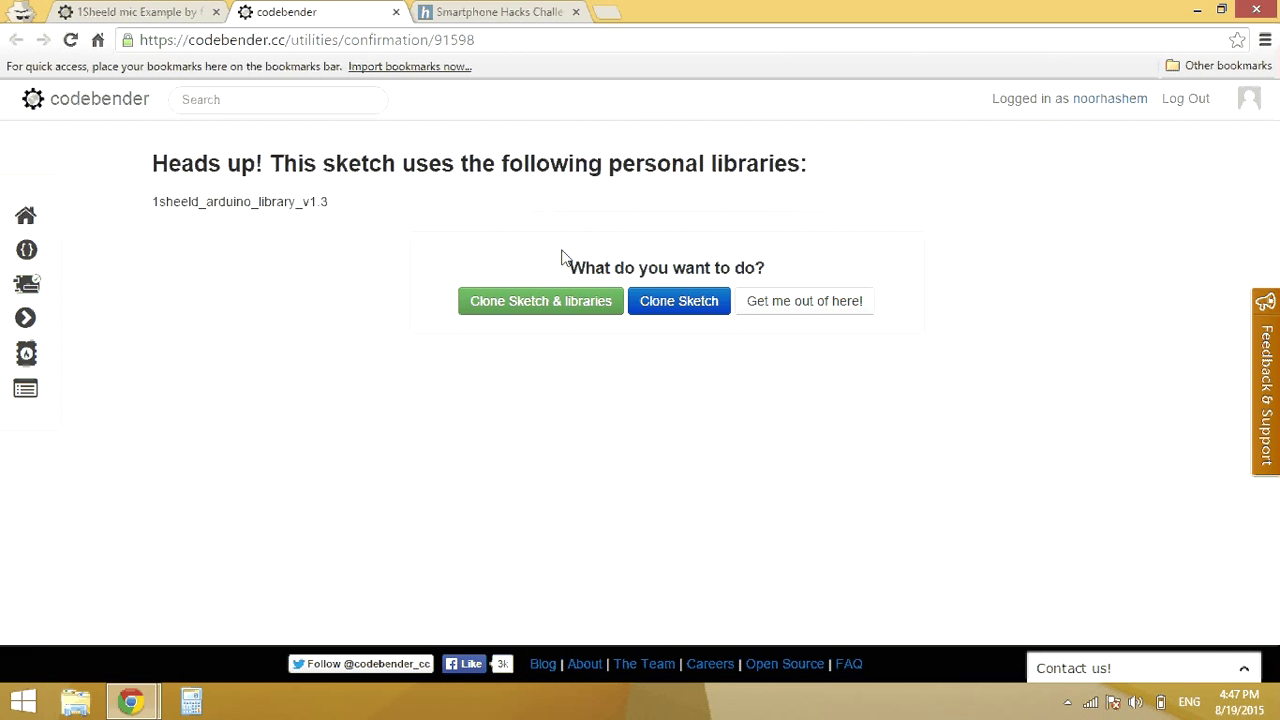
mouse_move(692, 304)
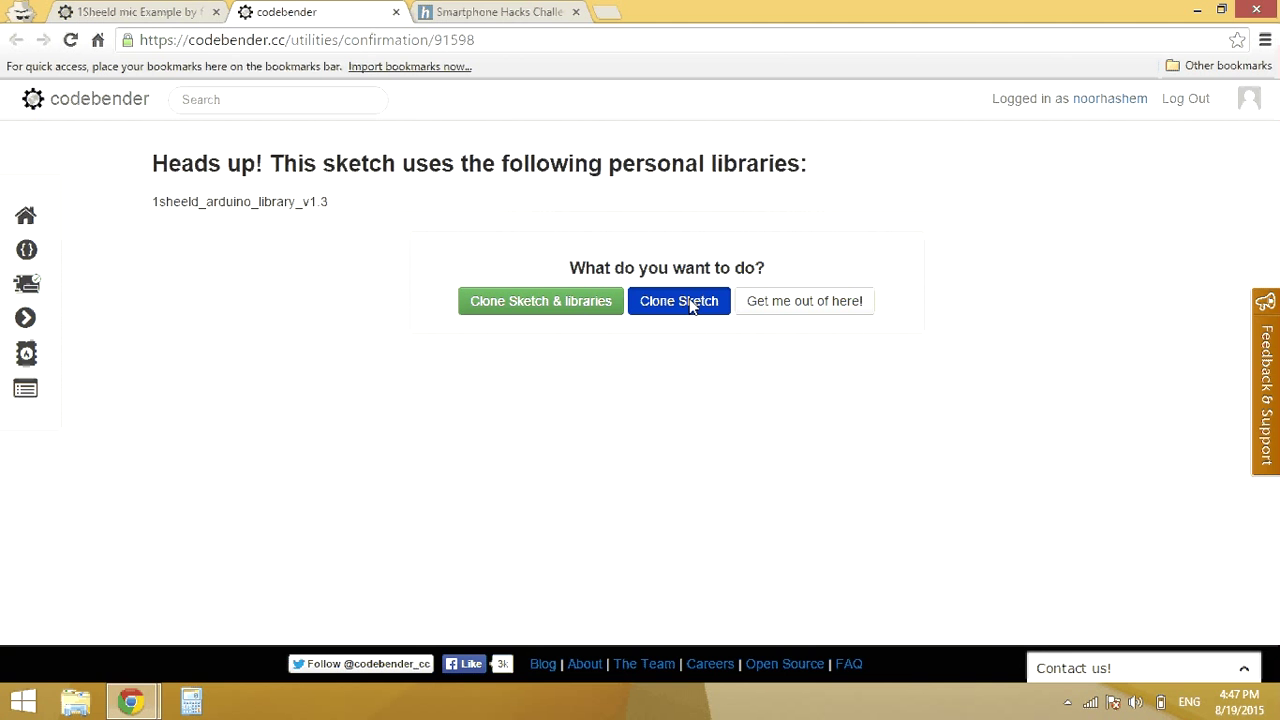
click(680, 300)
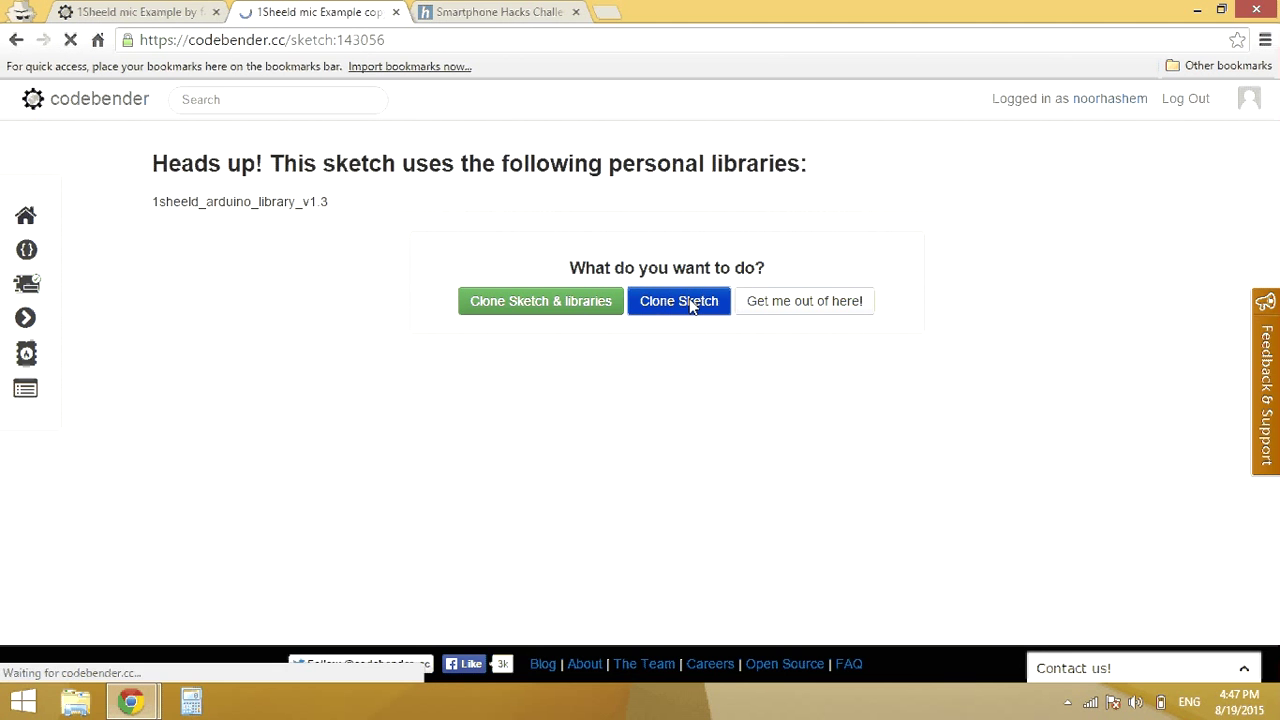
Step: Load the cloned 1Sheeld mic Example copy in the Codebender sketch editor
click(678, 300)
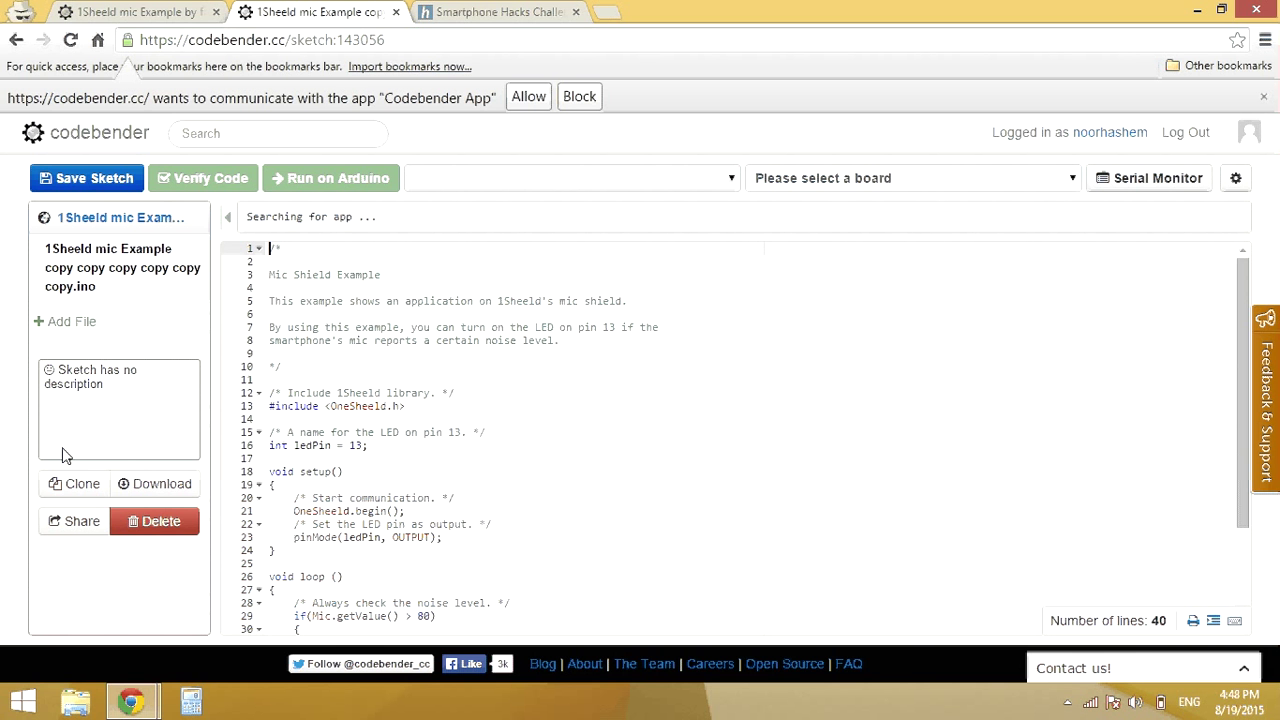
mouse_move(72, 522)
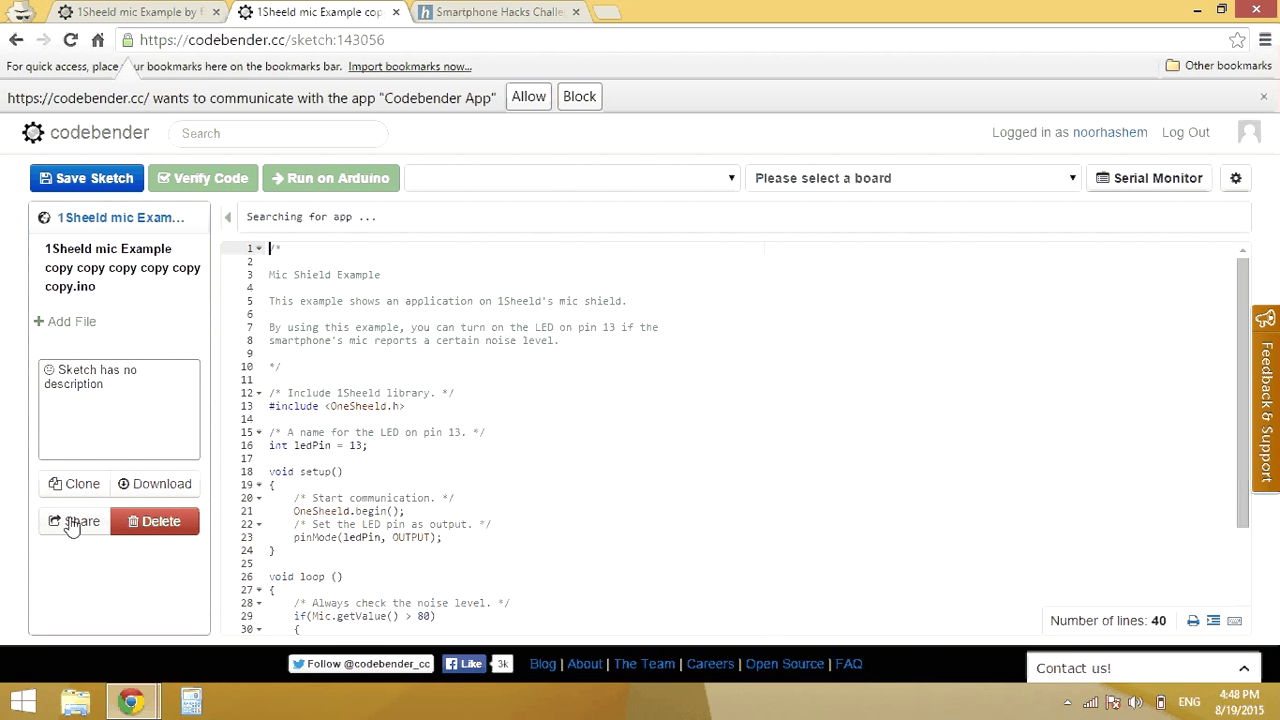
Step: Show the cloned sketch's direct share link, then return to the Hackster.io challenge page
click(74, 520)
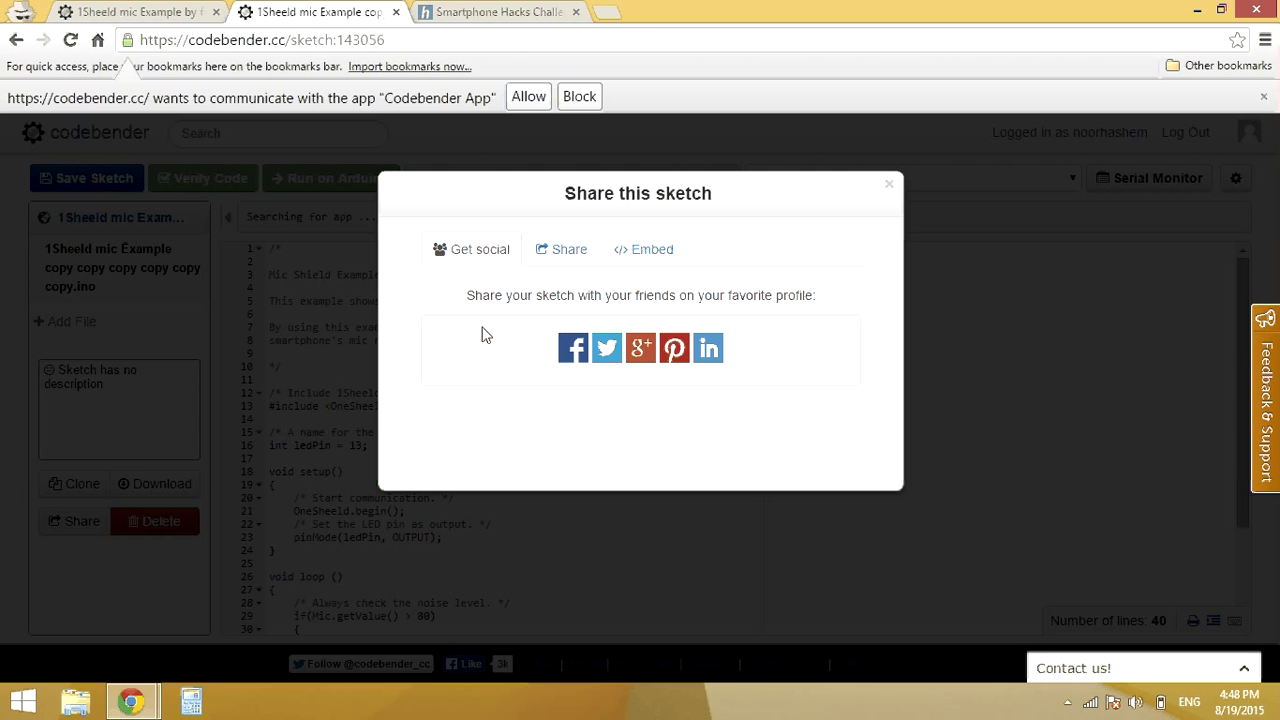
click(562, 248)
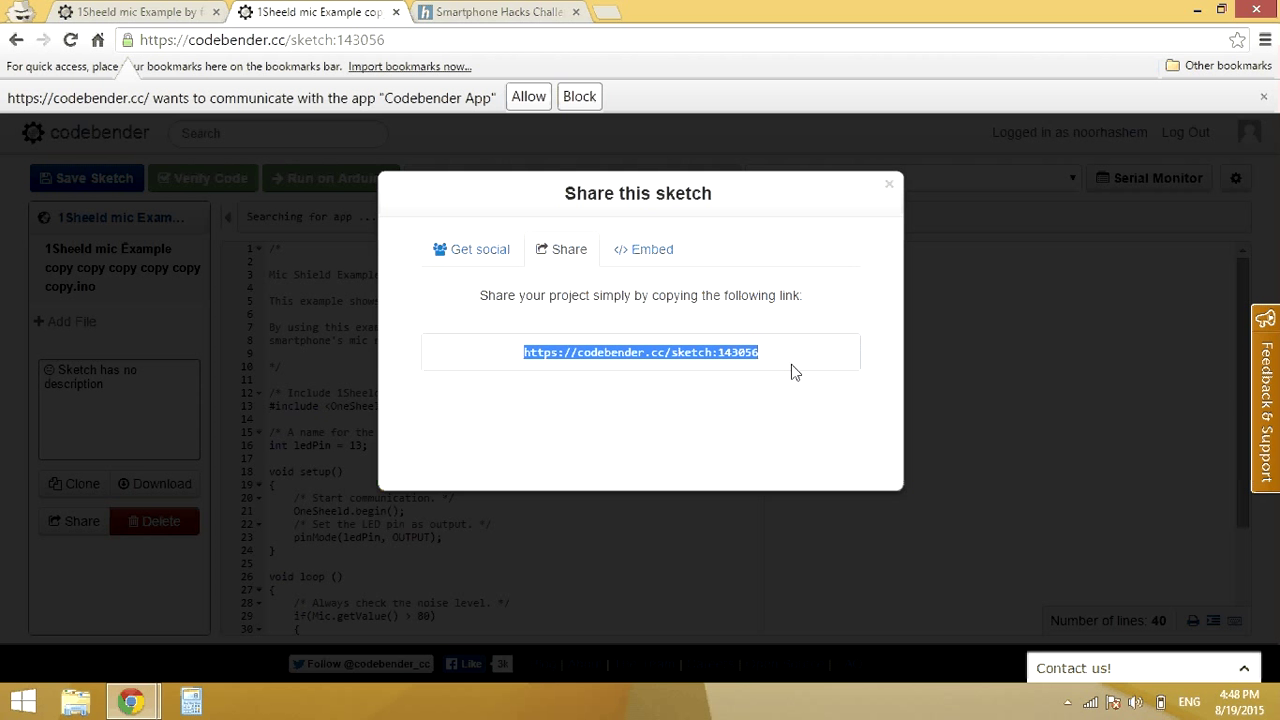
click(516, 12)
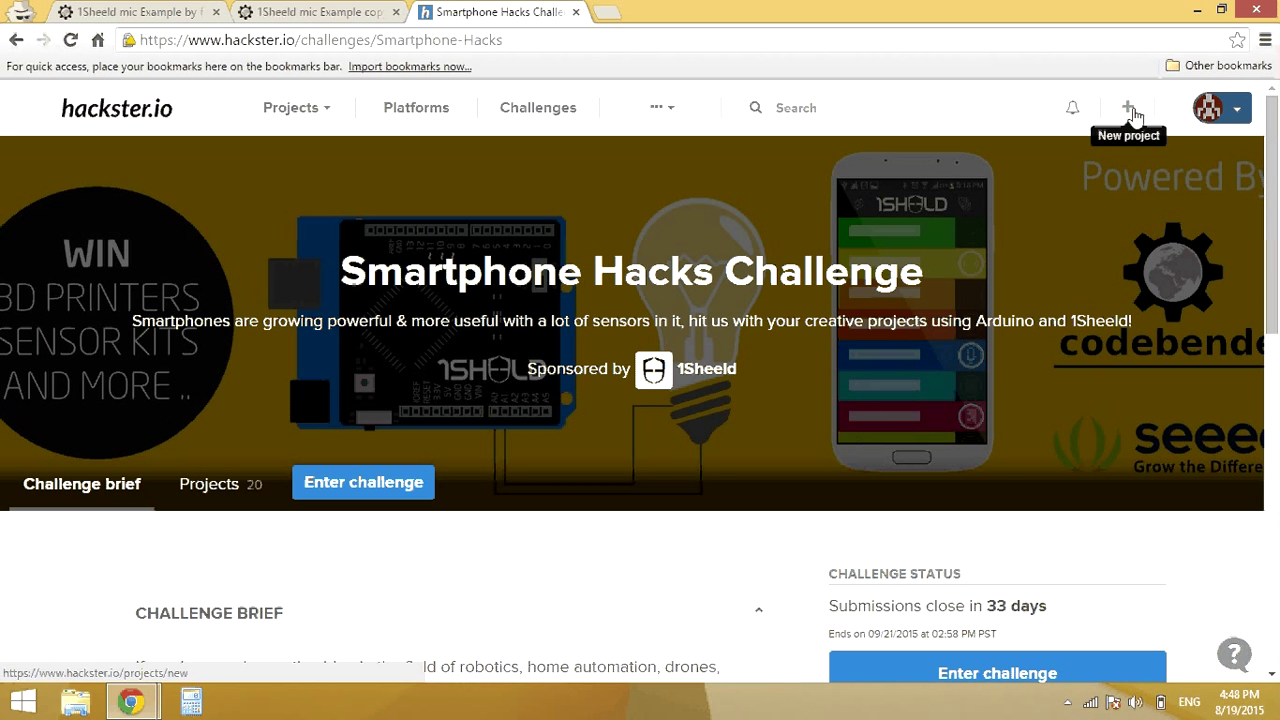
Step: Create a new Hackster.io project named 'arduino contest' with one-liner 'description' and continue
click(1124, 108)
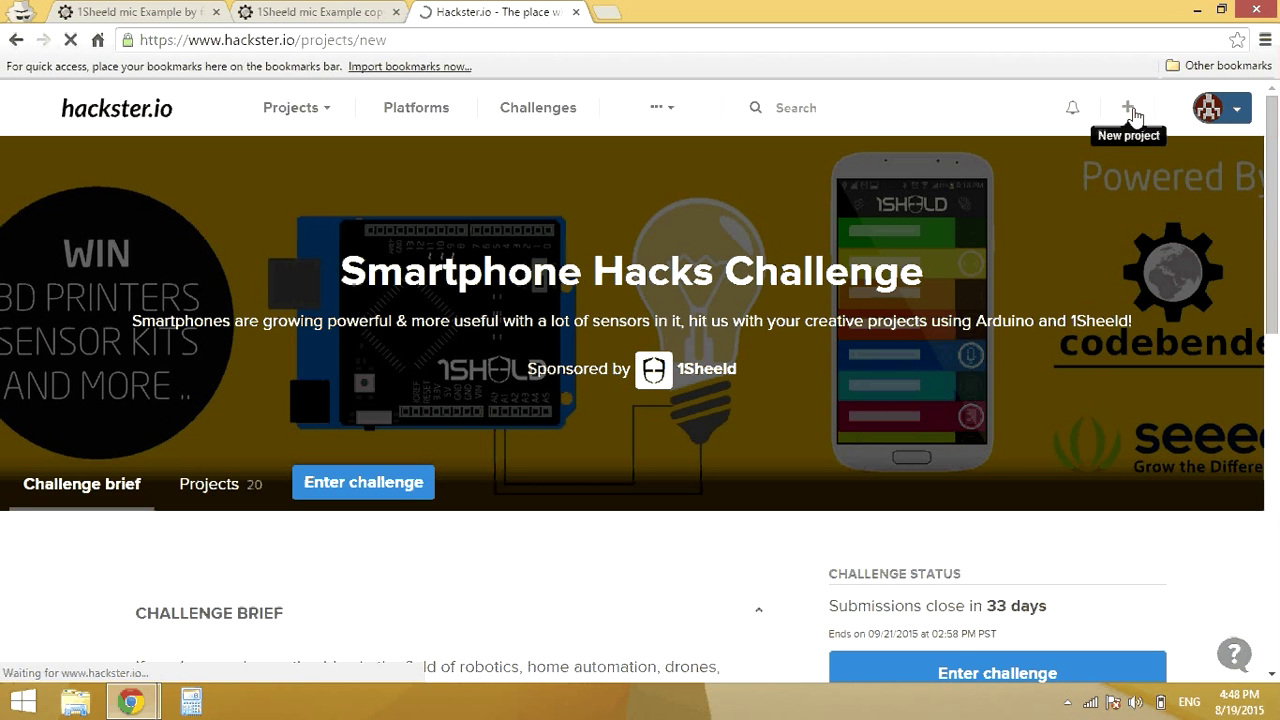
click(1128, 108)
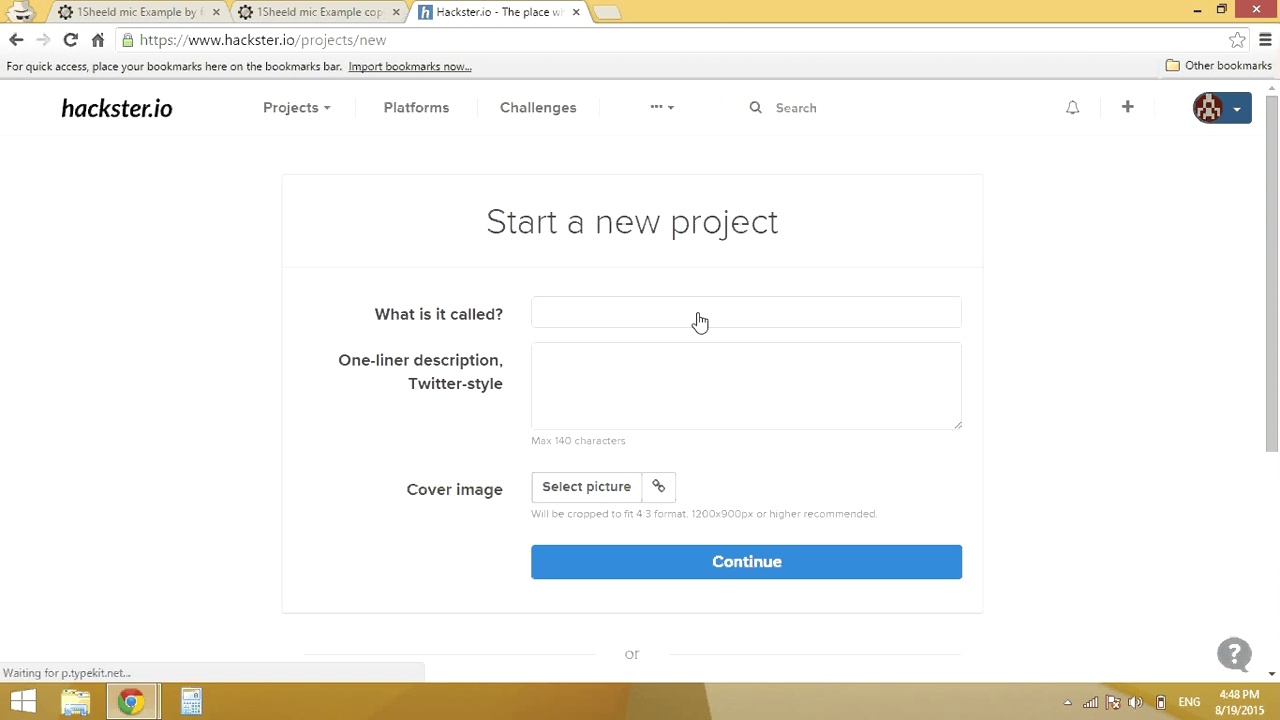
text(arduino cont)
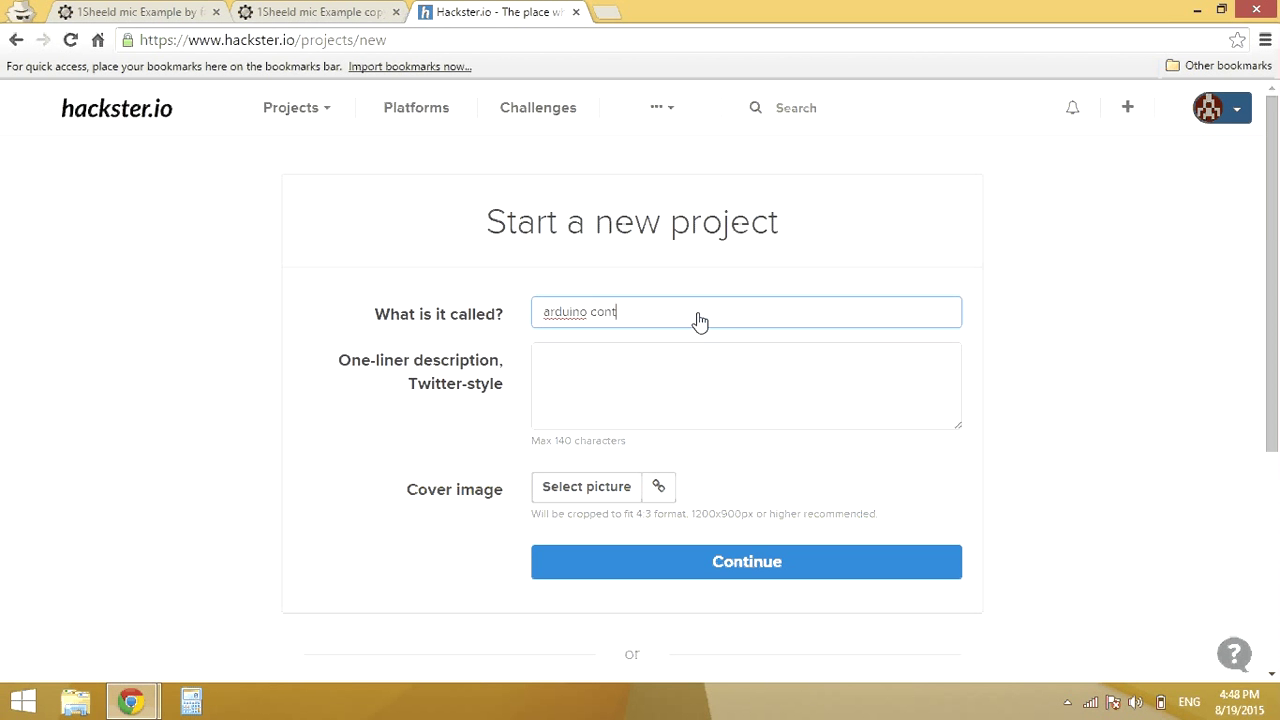
click(744, 384)
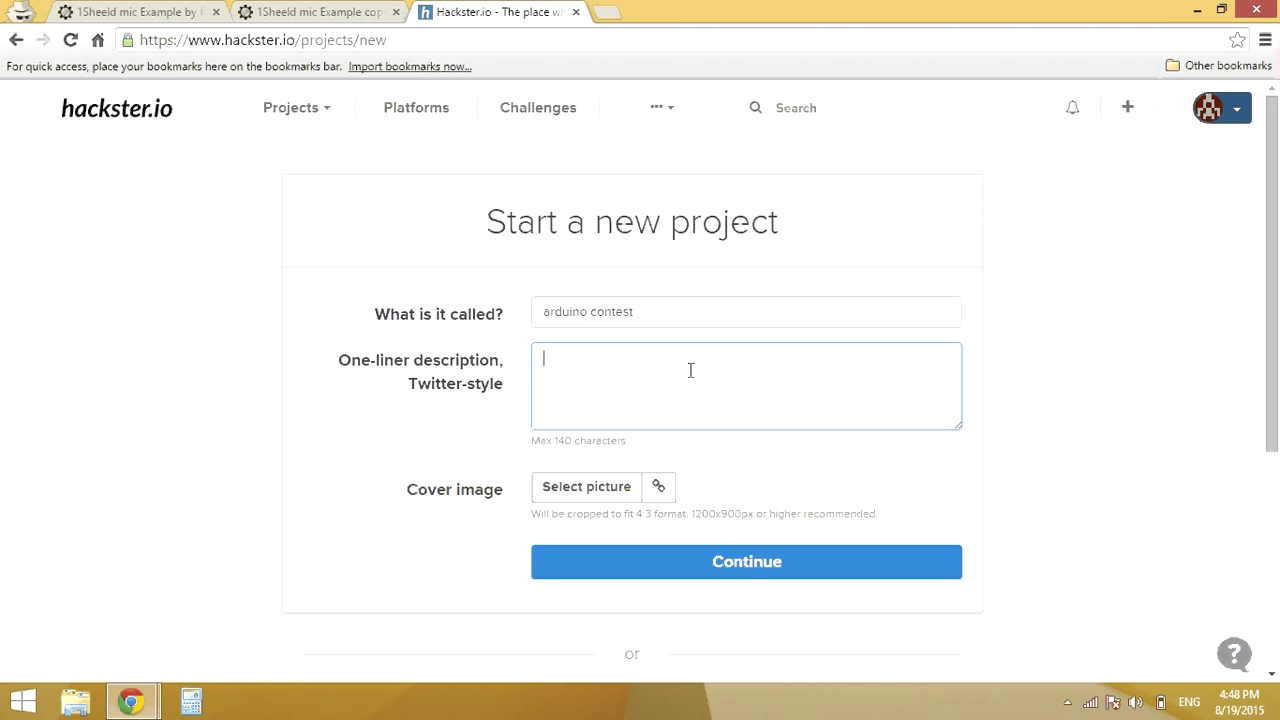
text(description)
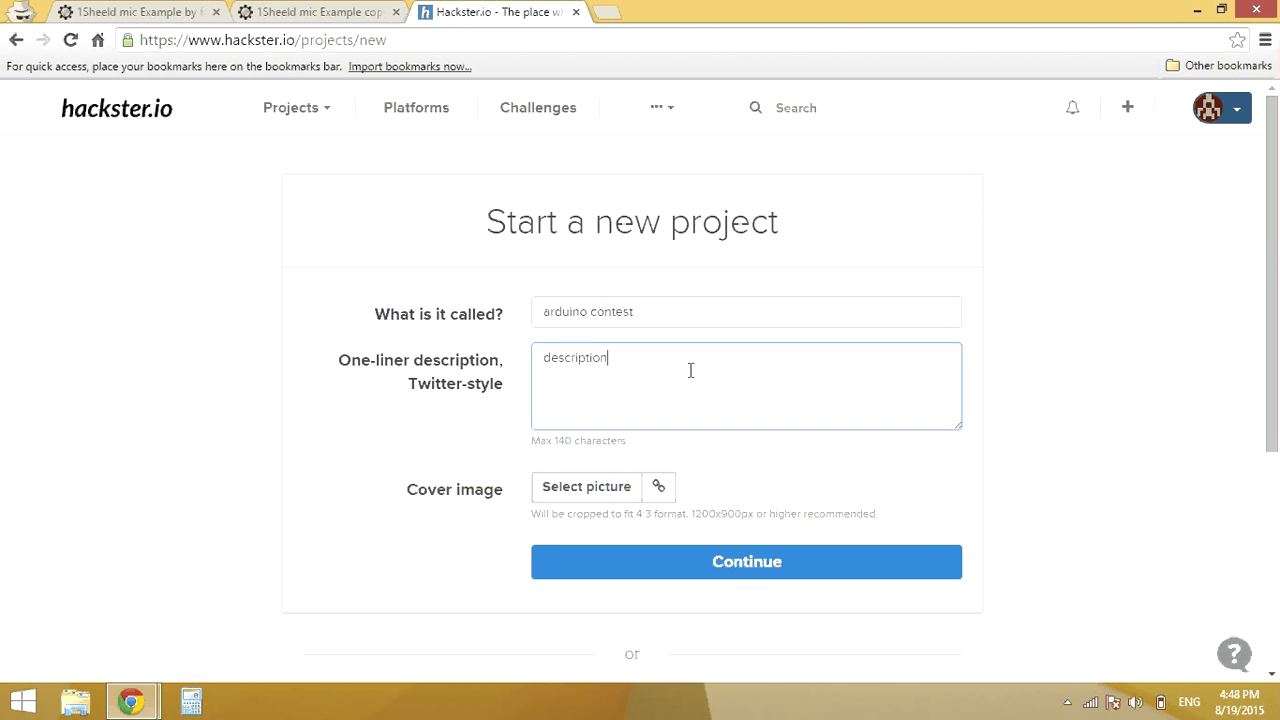
click(746, 562)
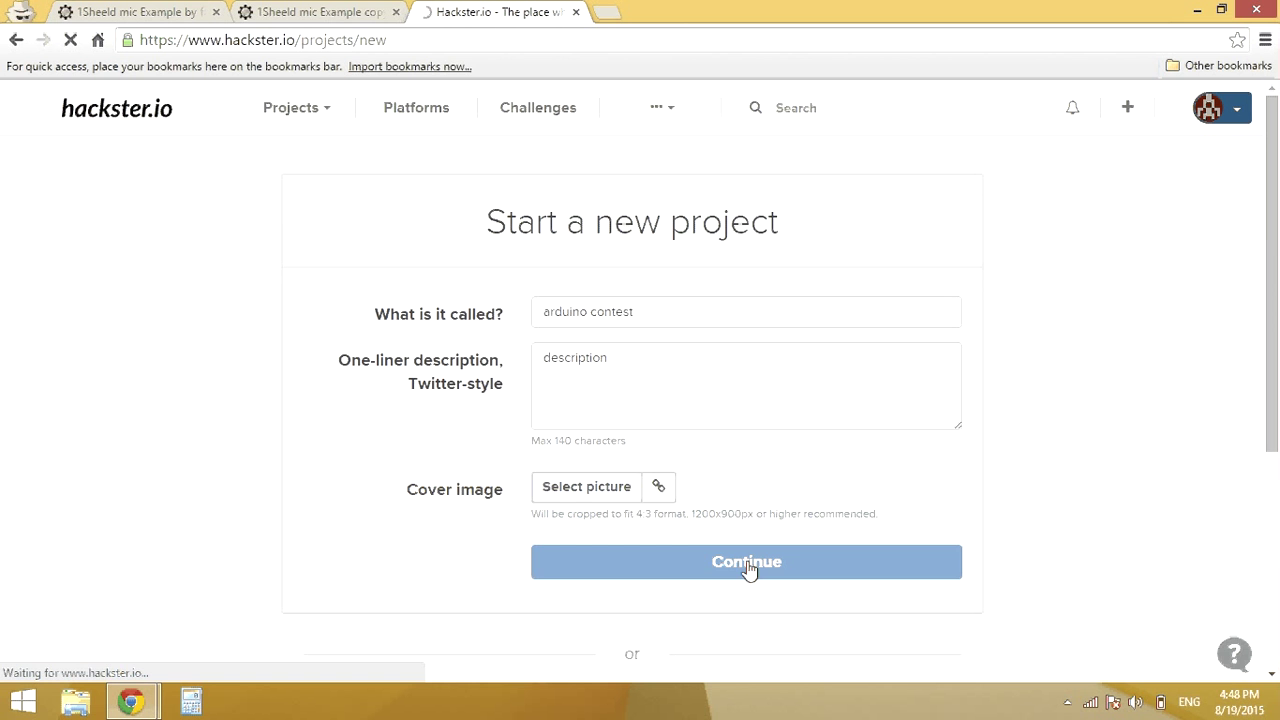
Step: Open the Software section of the newly created 'arduino contest' project
click(746, 562)
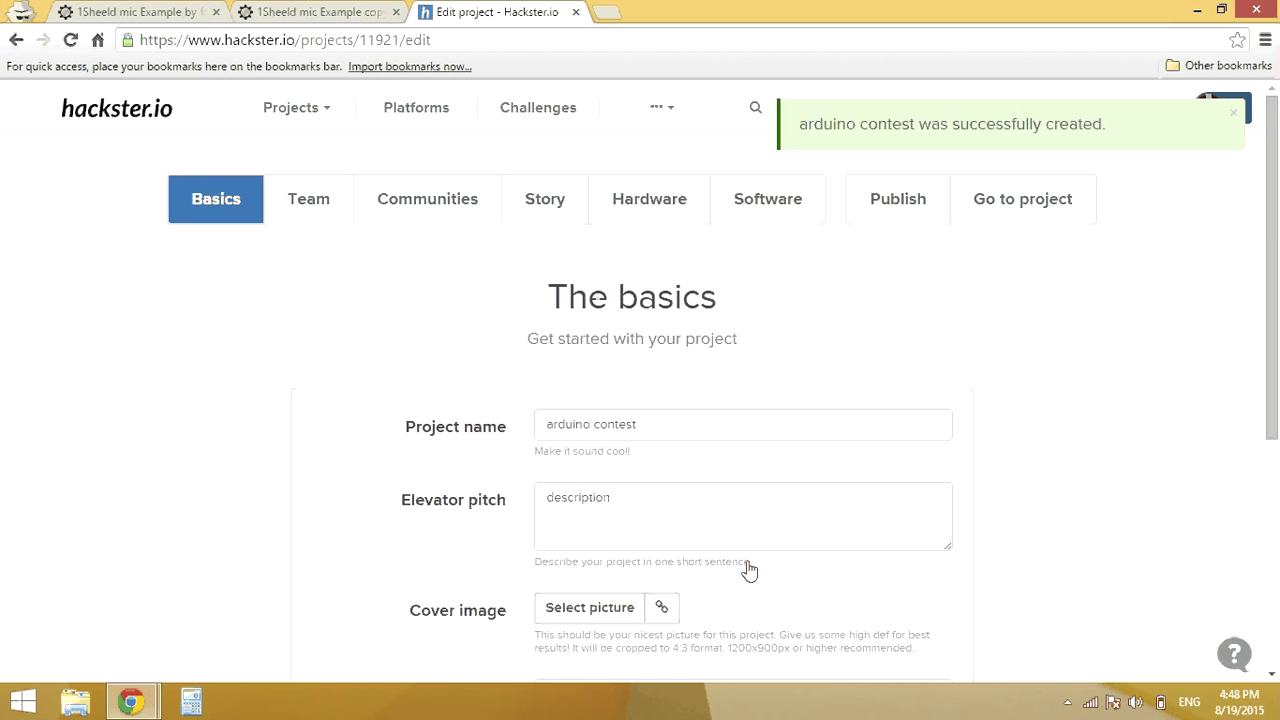
mouse_move(364, 204)
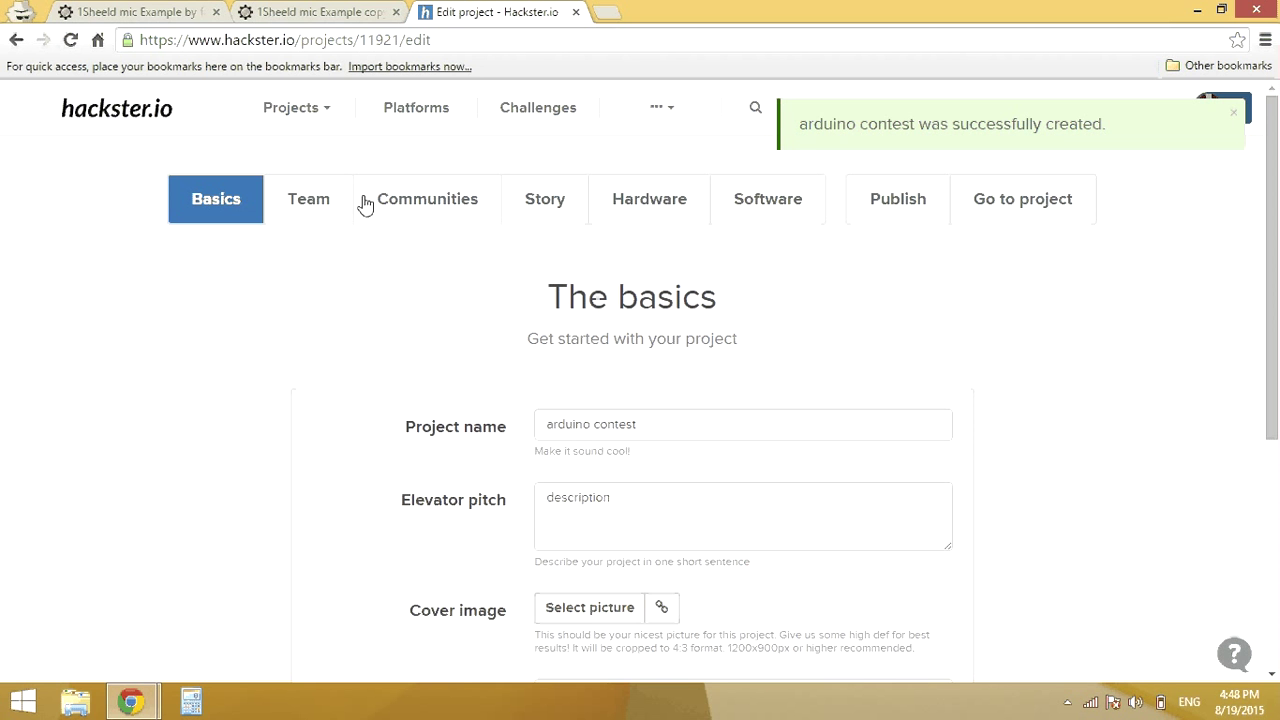
click(768, 200)
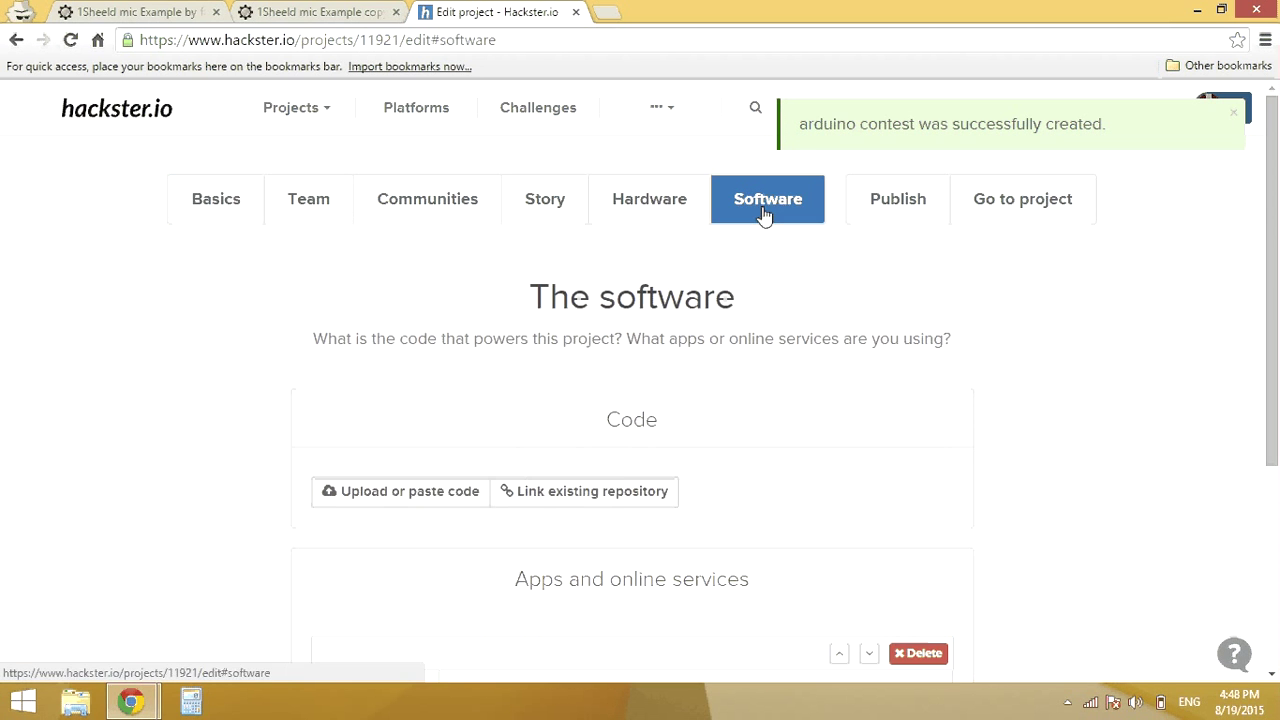
mouse_move(624, 500)
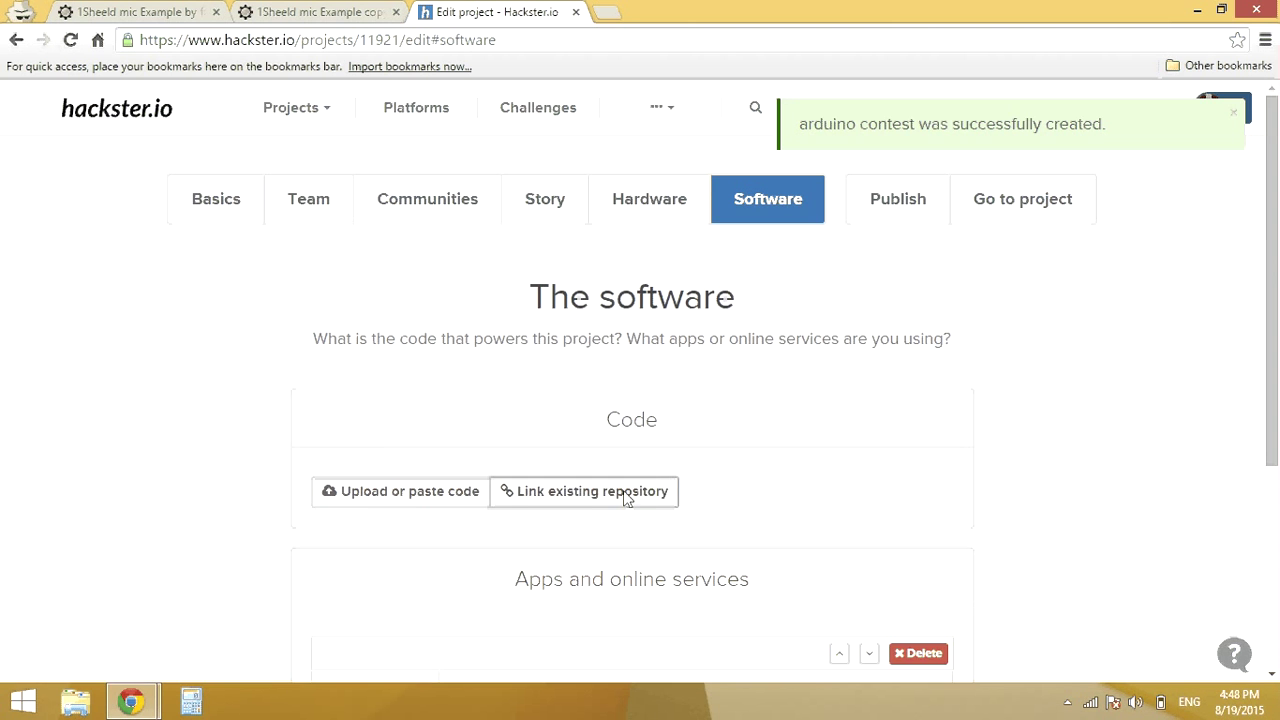
Step: Link the cloned Codebender sketch URL as the project's existing repository and save changes
right_click(620, 488)
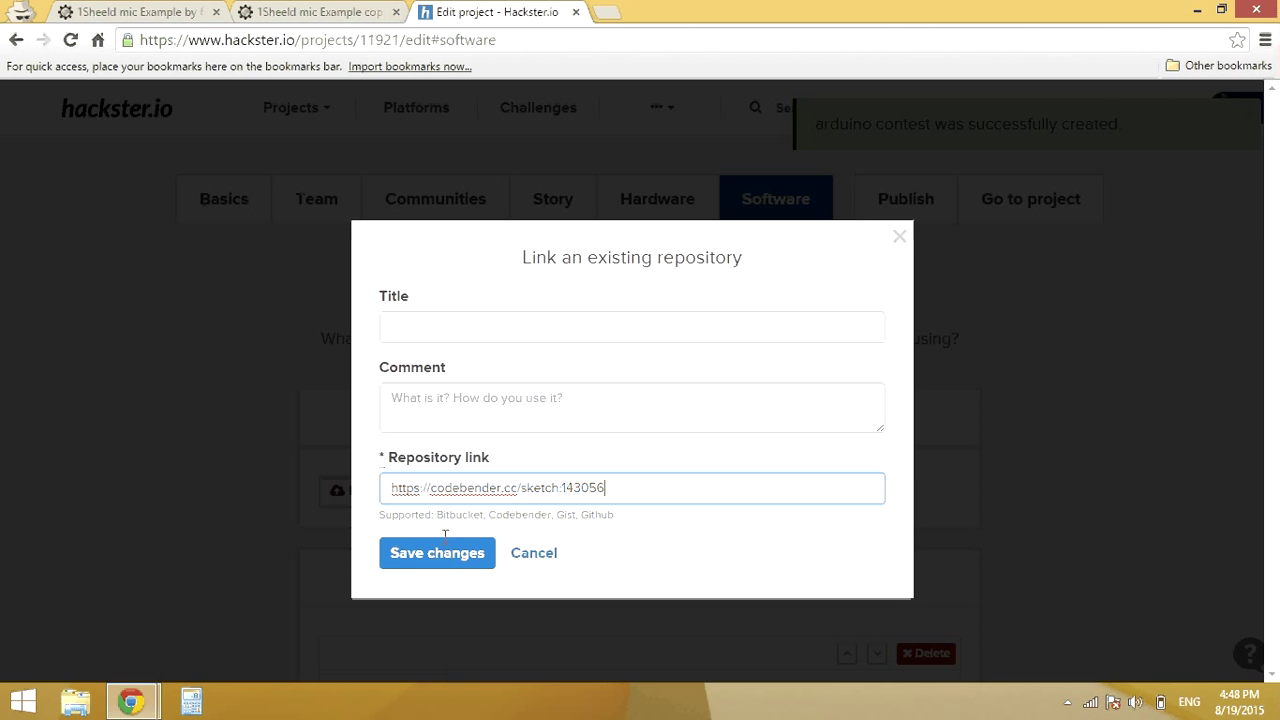
click(436, 552)
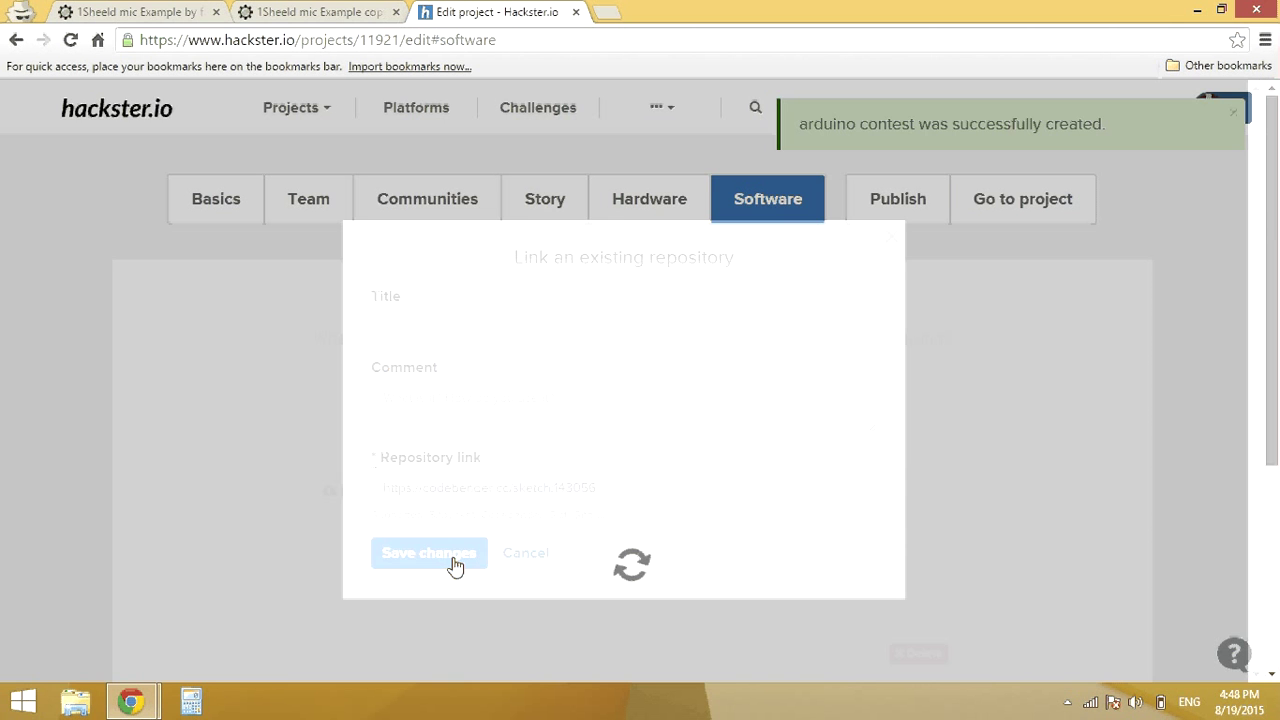
Step: In the Publish settings, mark the 'arduino contest' project as public
click(896, 200)
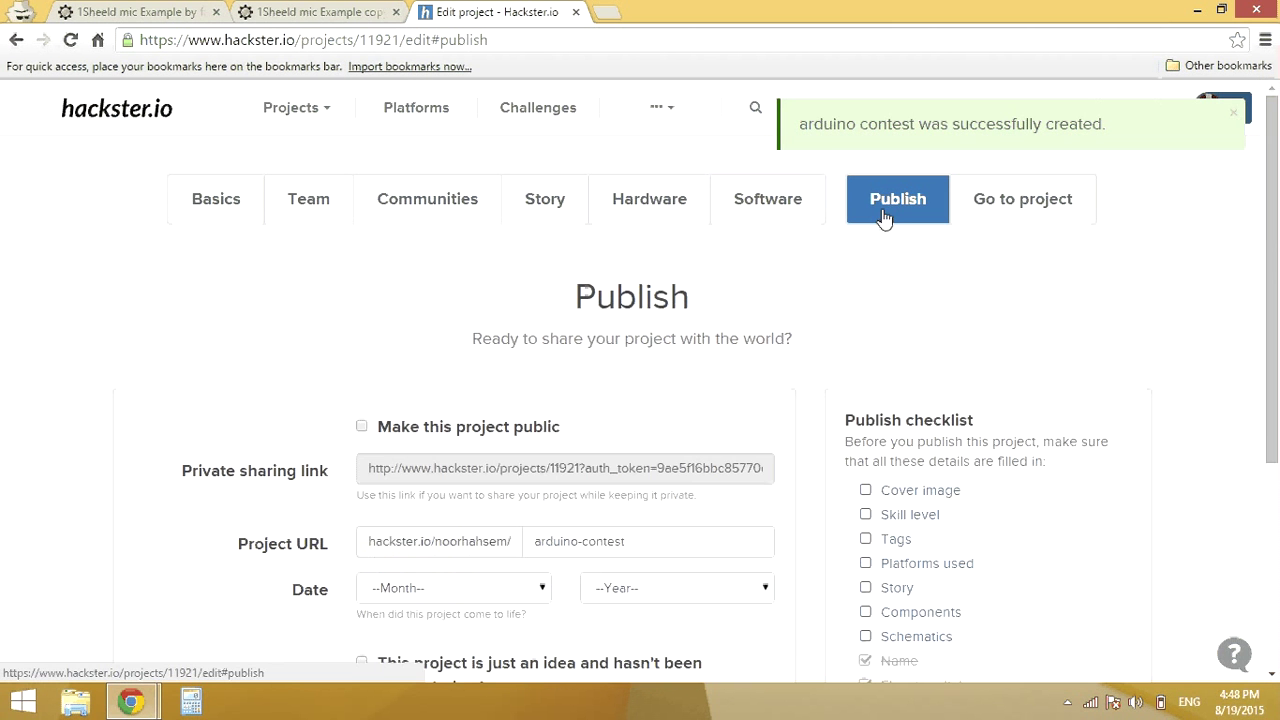
click(362, 428)
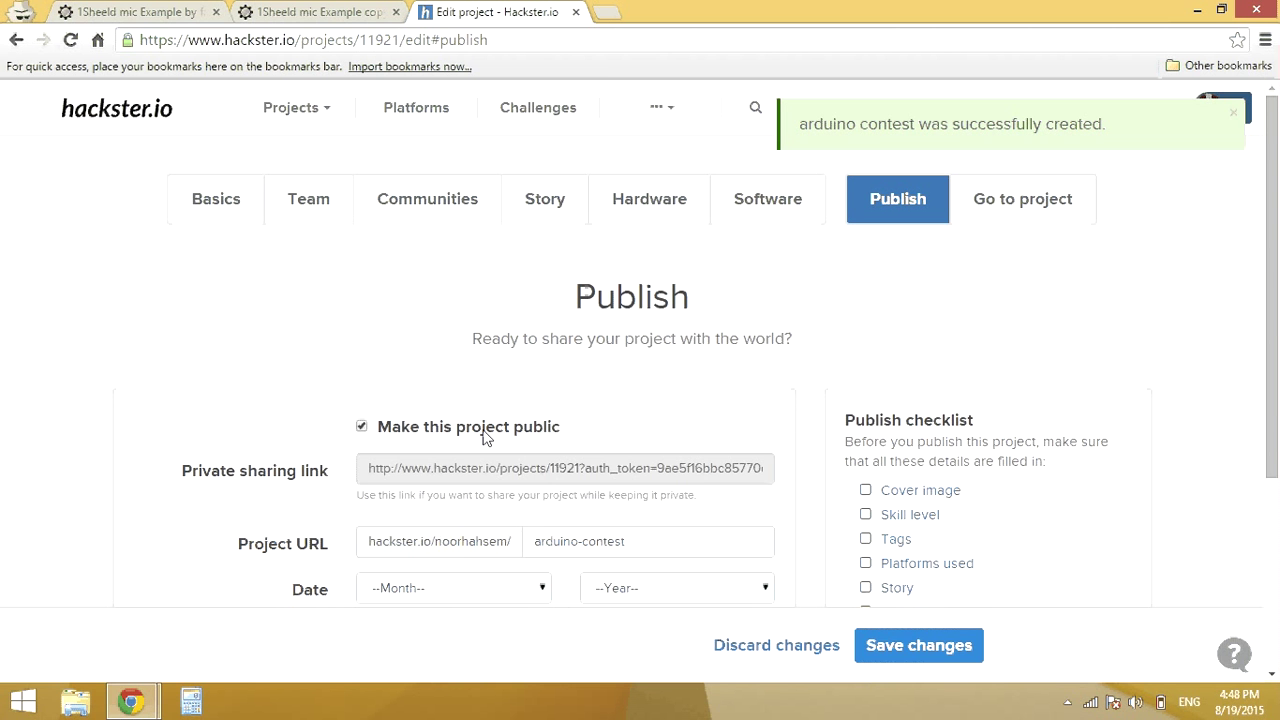
scroll(down, 3)
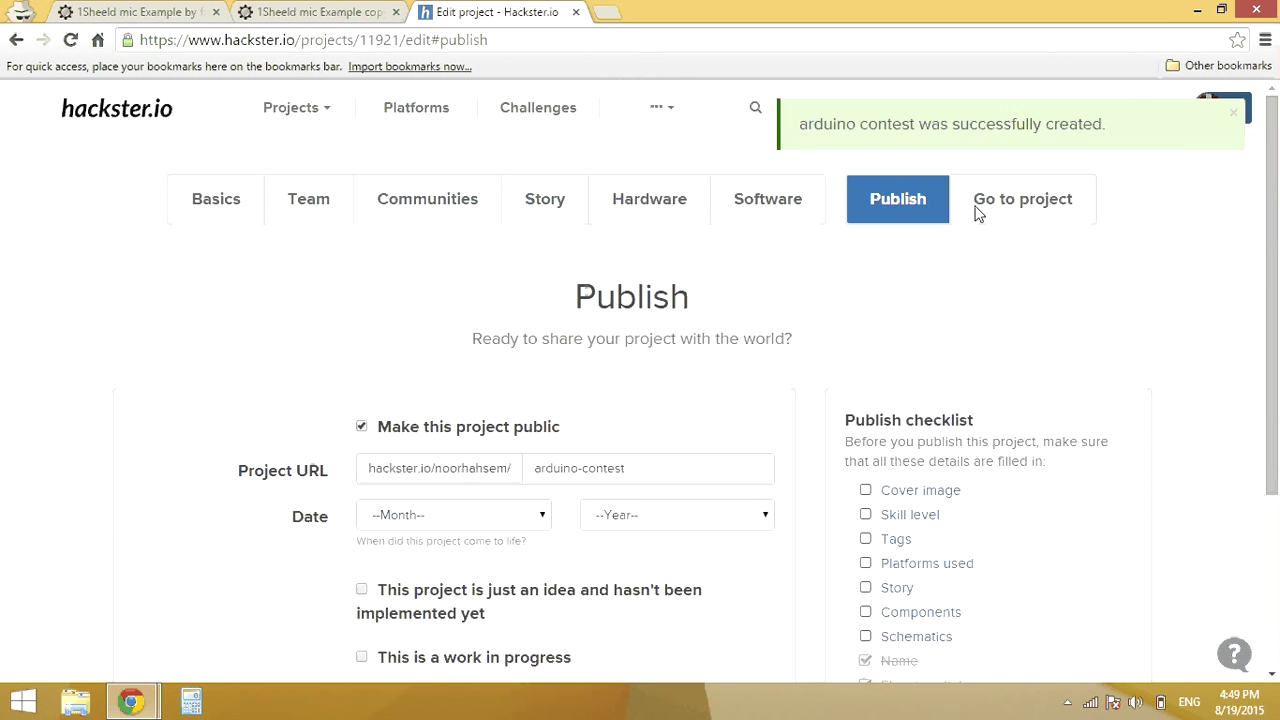
mouse_move(564, 112)
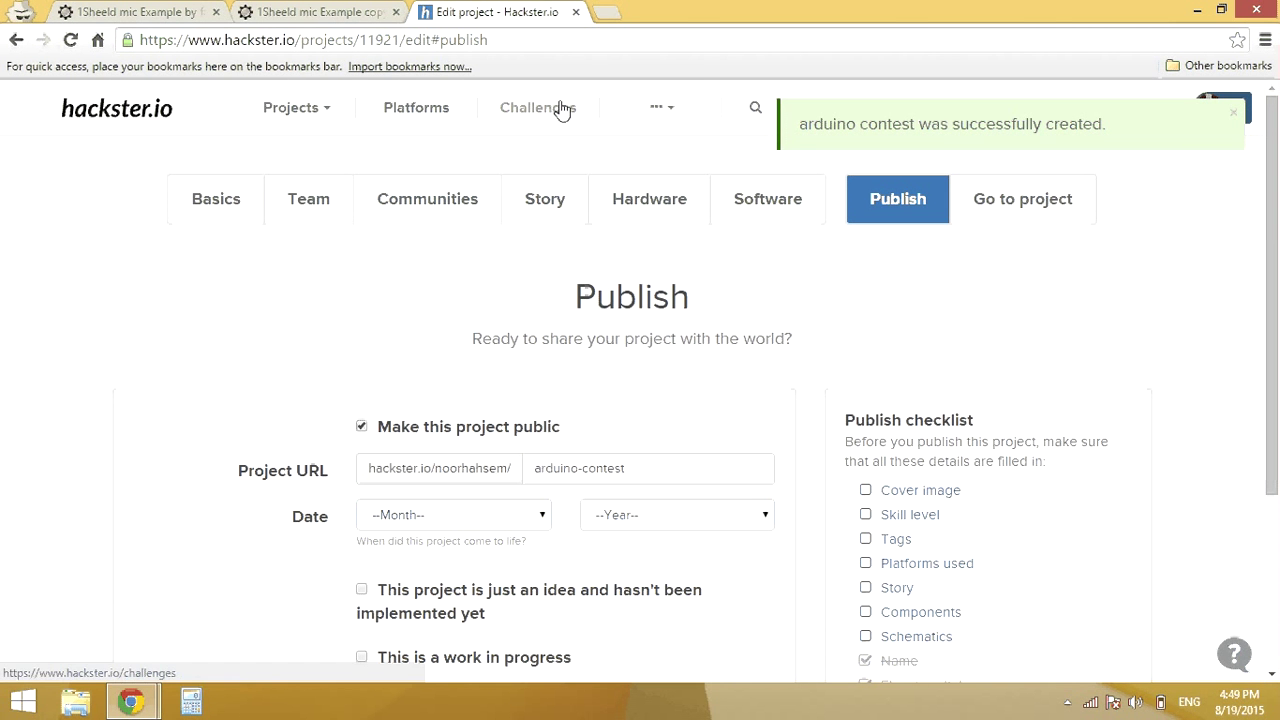
Step: Go back to Challenges and enter 'arduino contest' into the Smartphone Hacks Challenge
click(536, 108)
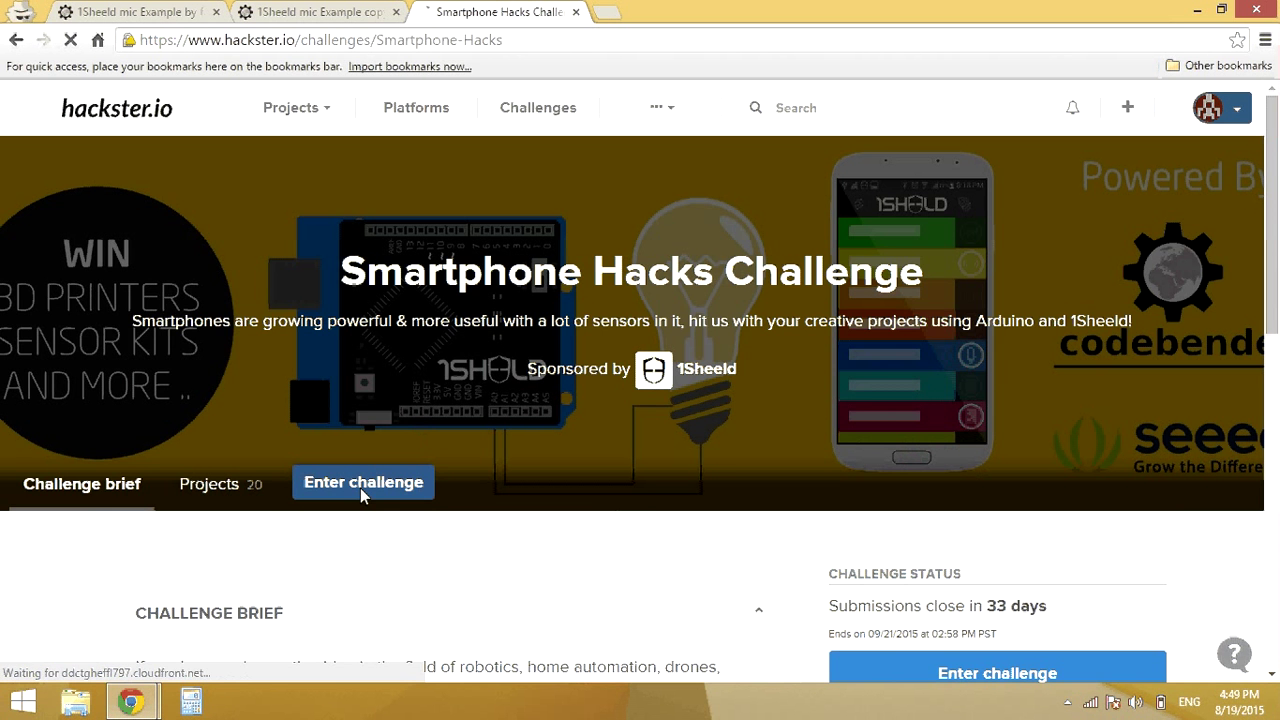
click(364, 482)
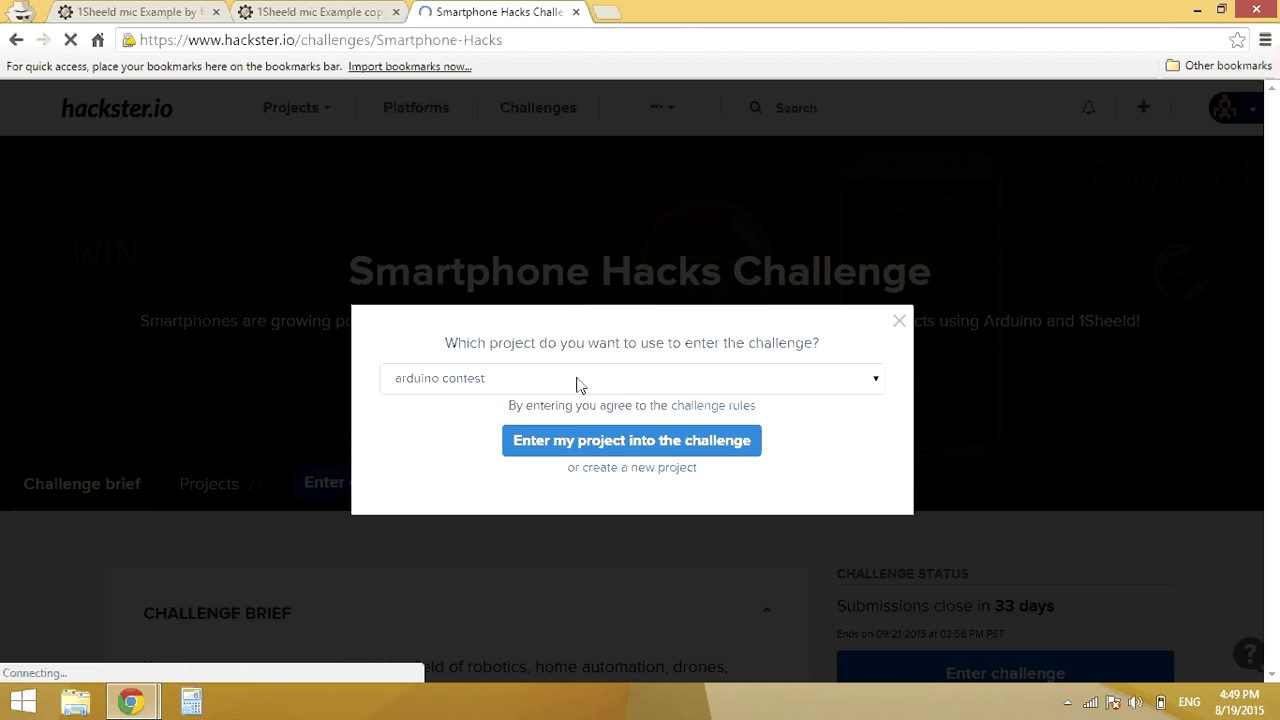